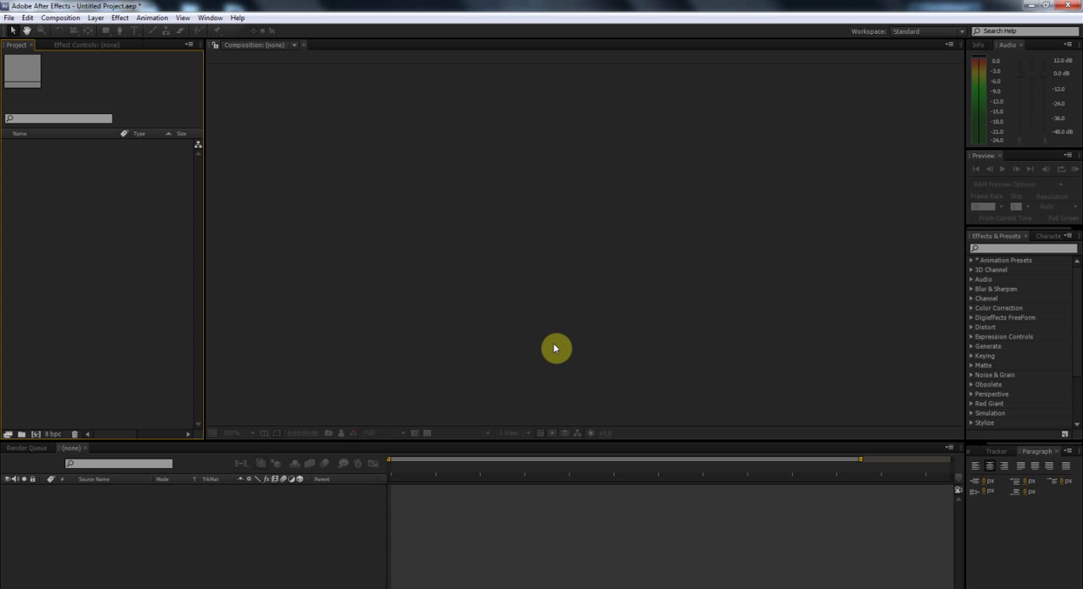
{"action": "mouse_move", "coordinate": [550, 351]}
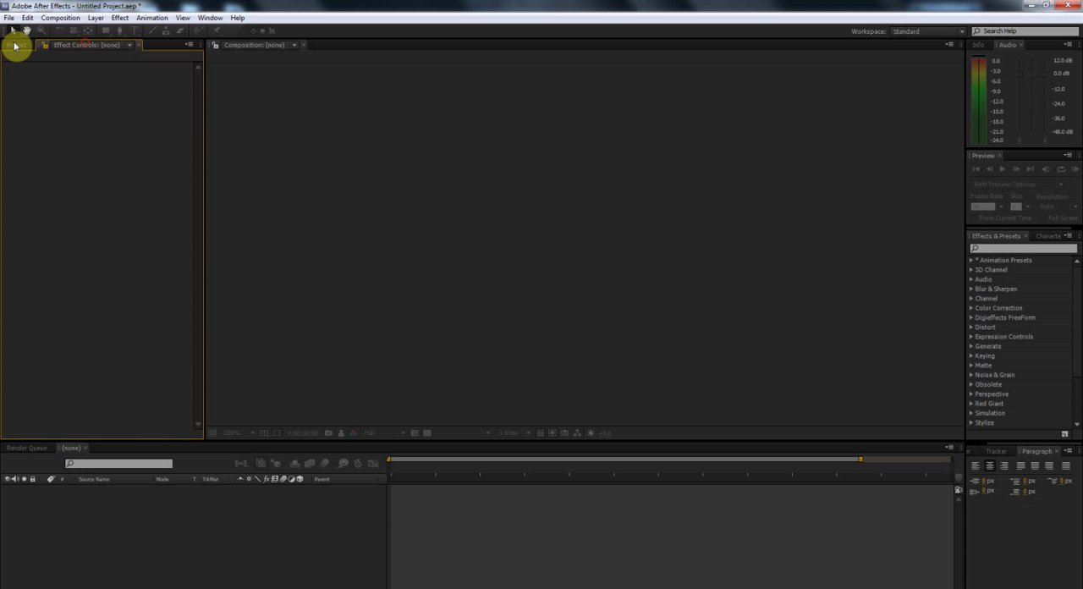
Scroll the Goku sprite sheet down to the third standing pose in the base-state row.
{"action": "left_click", "coordinate": [15, 45]}
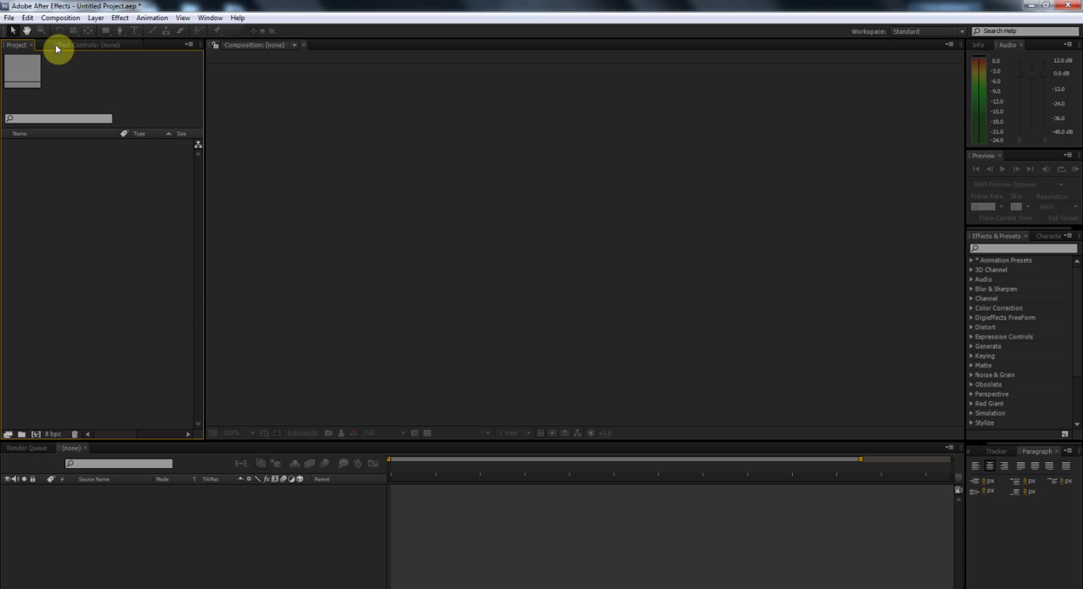
{"action": "mouse_move", "coordinate": [110, 100]}
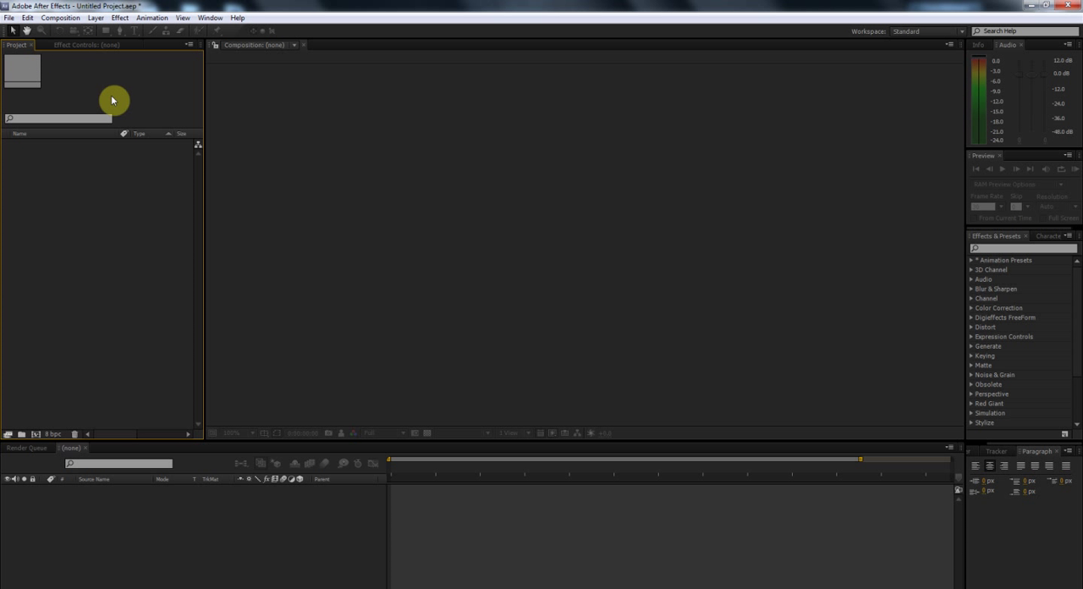
{"action": "mouse_move", "coordinate": [96, 78]}
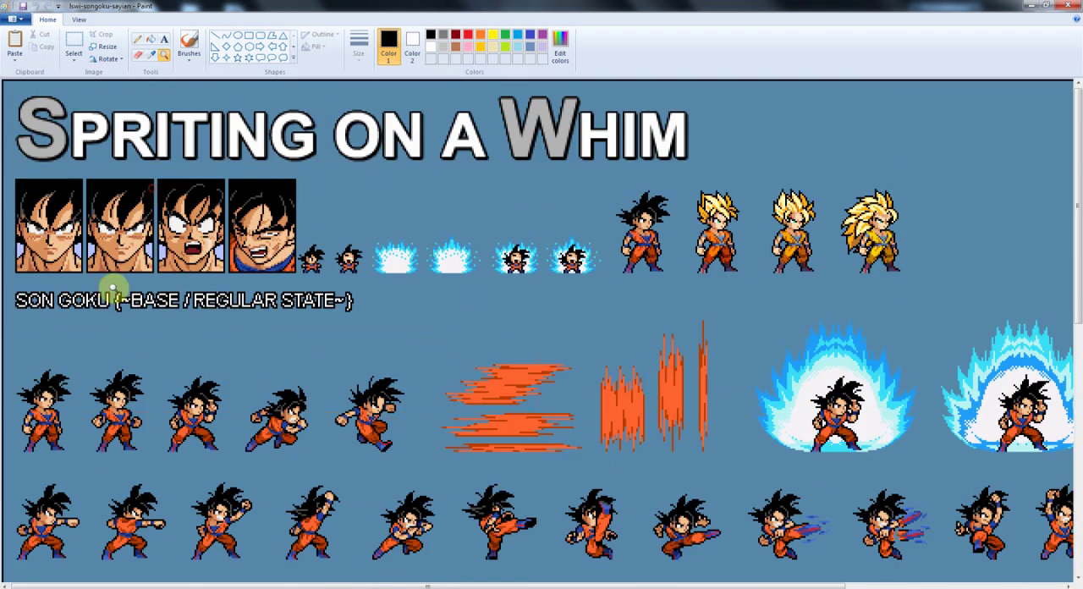
{"action": "scroll", "scroll_direction": "down", "scroll_amount": 3}
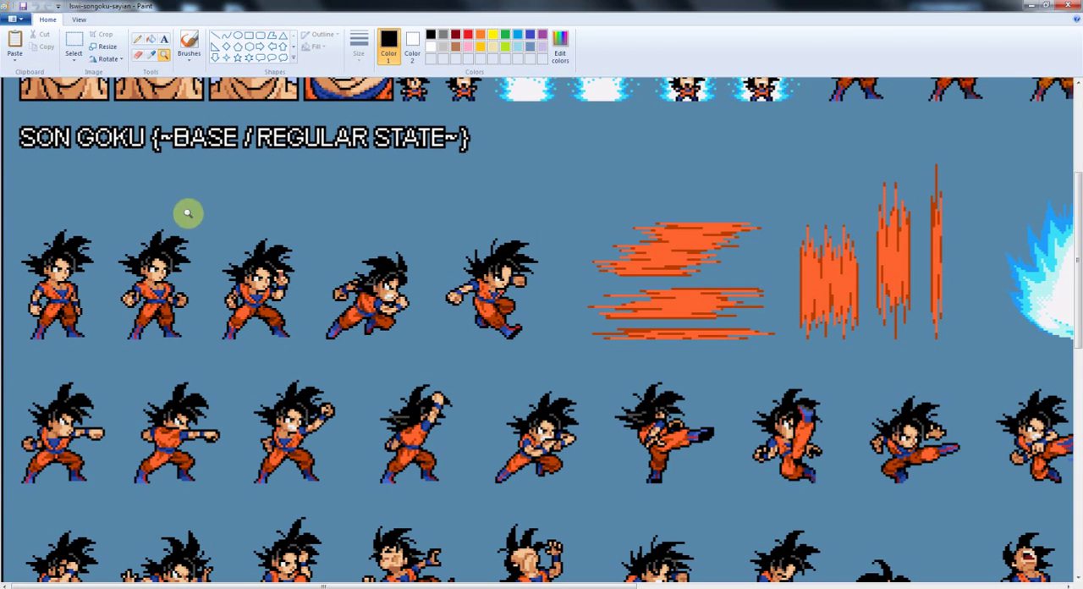
{"action": "scroll", "scroll_direction": "down", "scroll_amount": 3}
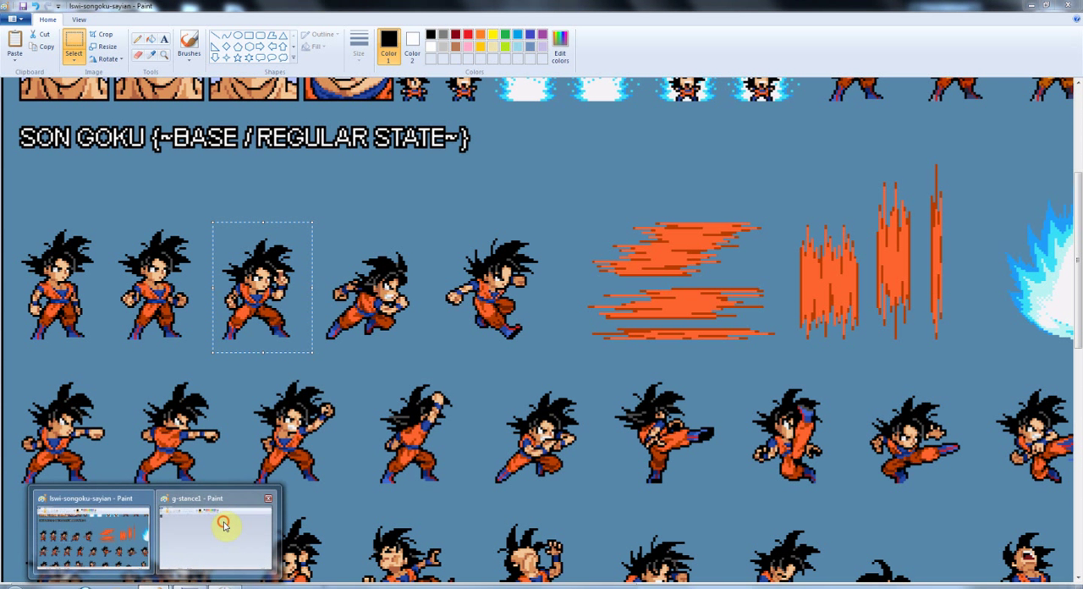
Save the pasted stance pose as g-stance1.png, replacing the earlier file.
{"action": "left_click", "coordinate": [220, 525]}
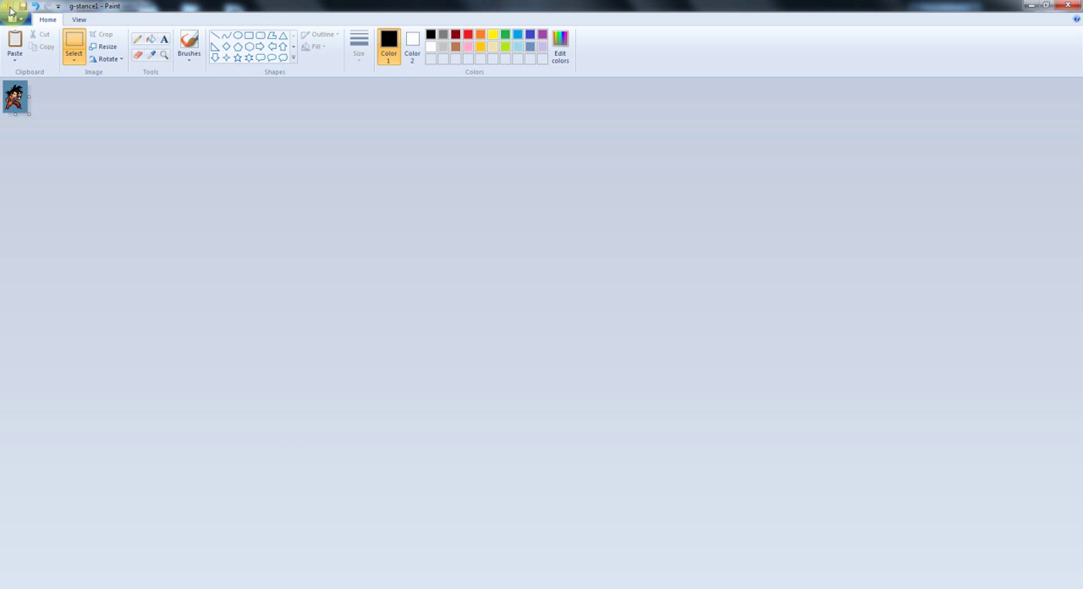
{"action": "left_click", "coordinate": [21, 20]}
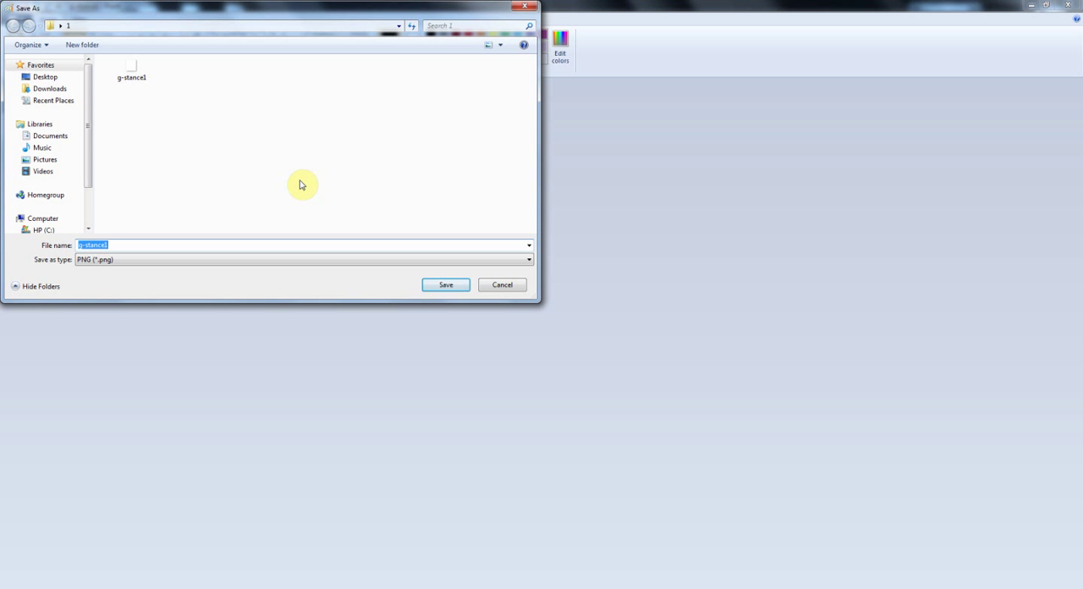
{"action": "mouse_move", "coordinate": [445, 270]}
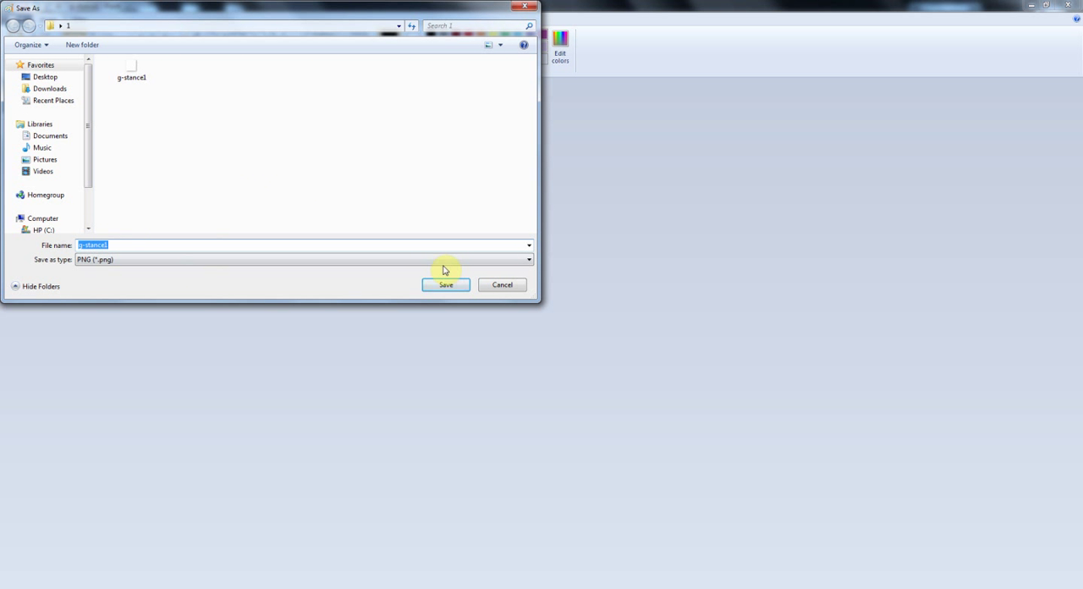
{"action": "left_click", "coordinate": [446, 284]}
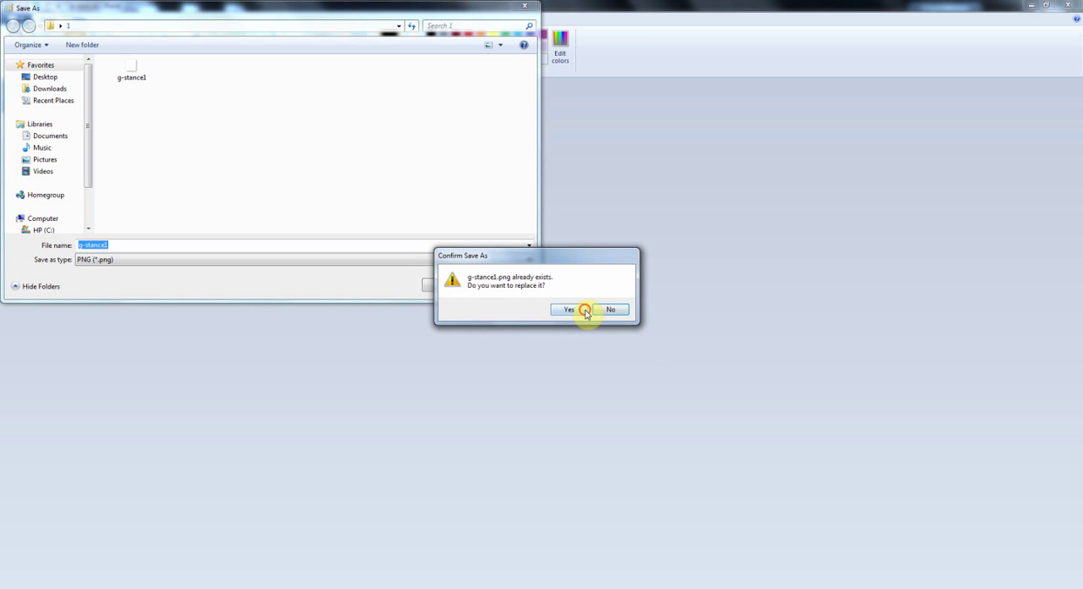
{"action": "left_click", "coordinate": [567, 309]}
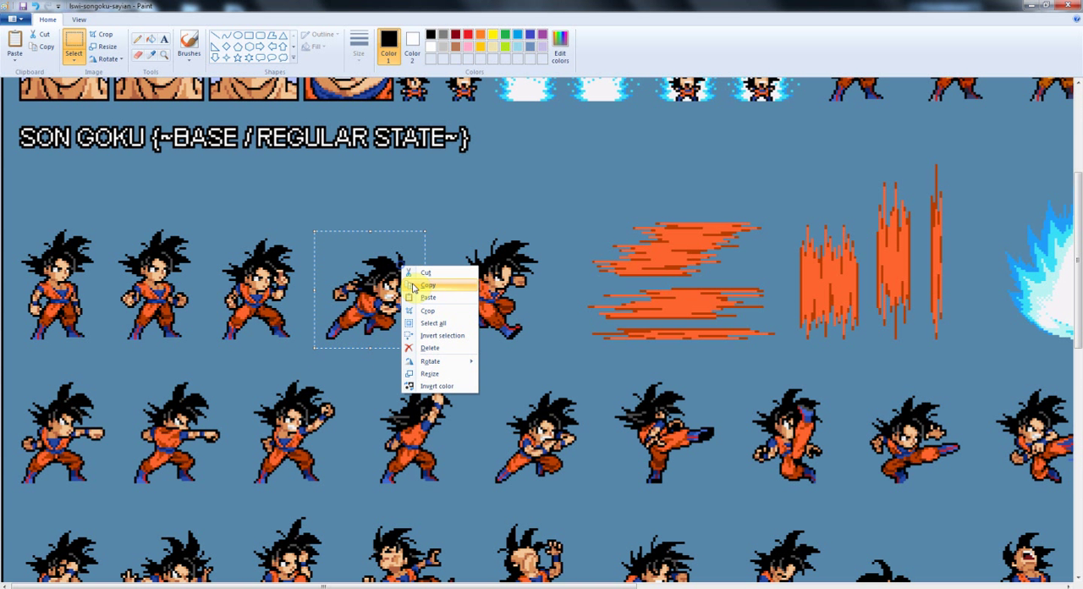
Copy the fourth Goku pose and save it as g-flying.png.
{"action": "left_click", "coordinate": [427, 285]}
{"action": "type", "text": "g-flying"}
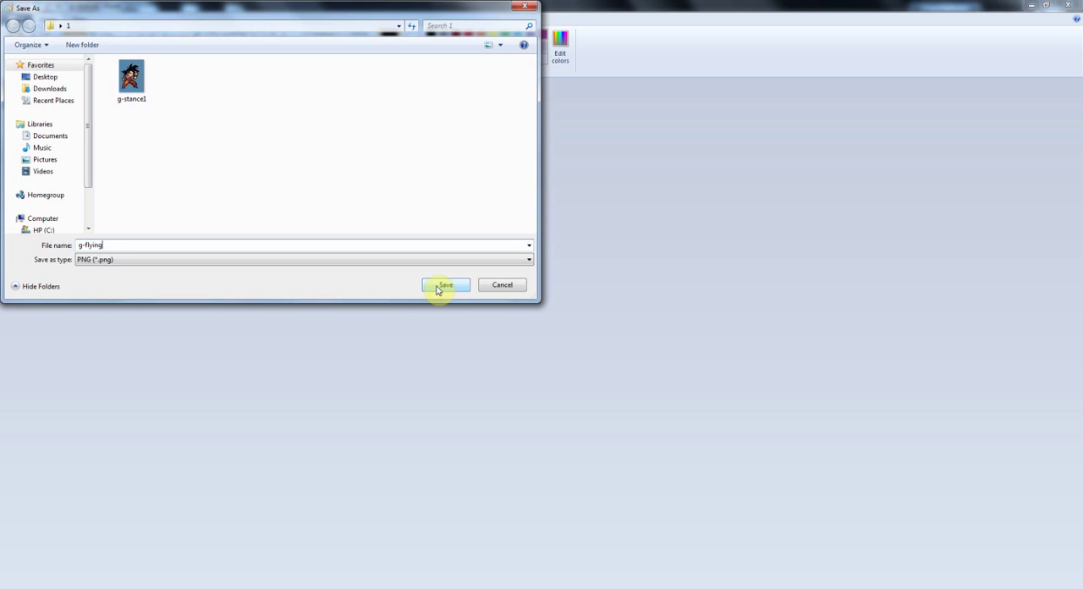
{"action": "left_click", "coordinate": [446, 284]}
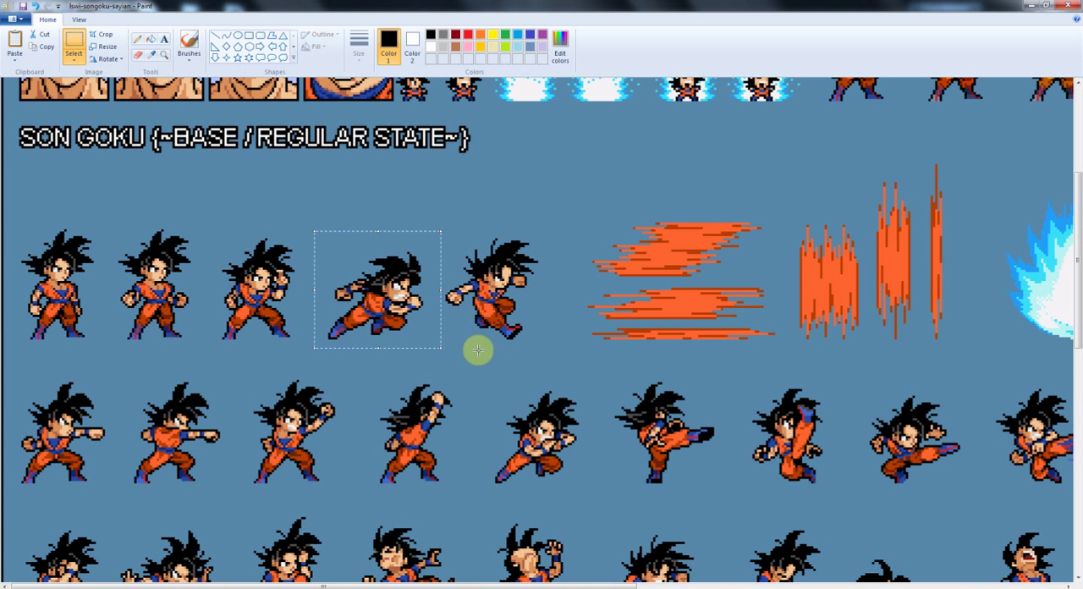
{"action": "scroll", "scroll_direction": "down", "scroll_amount": 3}
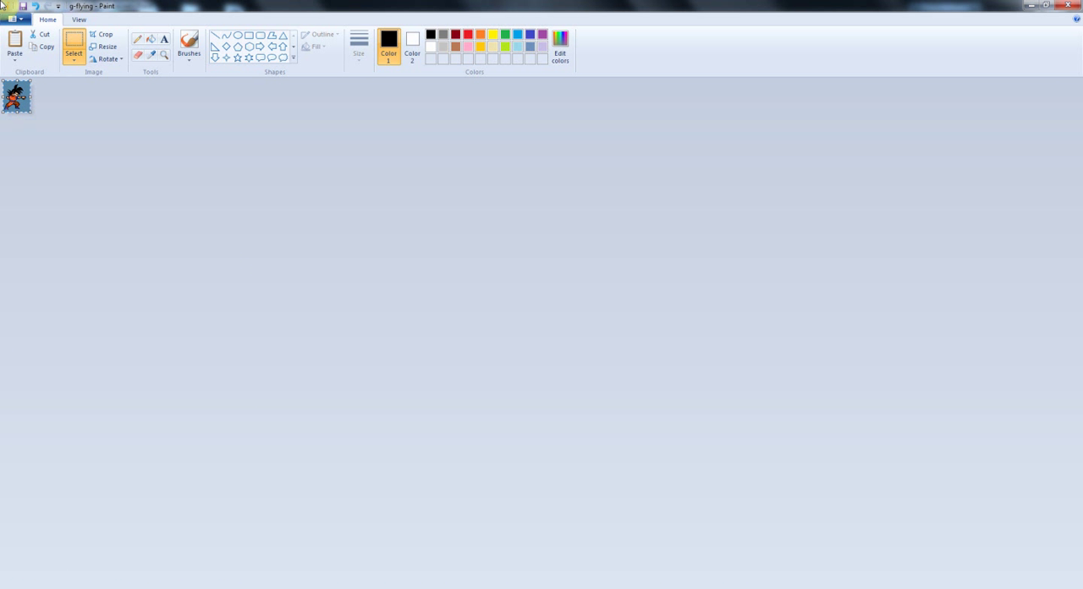
Save the same image again under the name g-punch.
{"action": "left_click", "coordinate": [14, 19]}
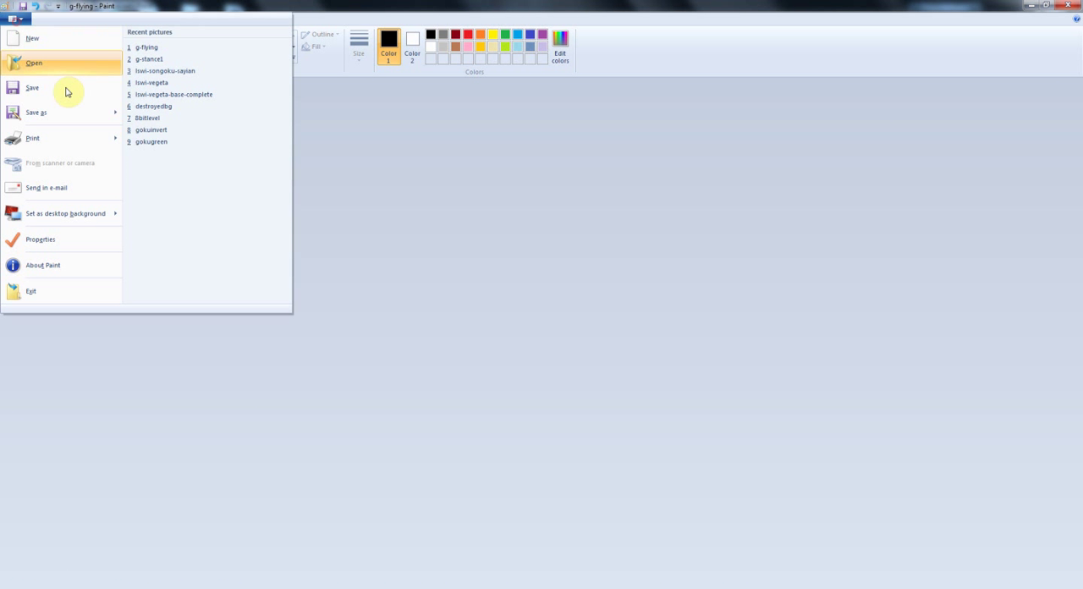
{"action": "left_click", "coordinate": [37, 111]}
{"action": "type", "text": "g-punch"}
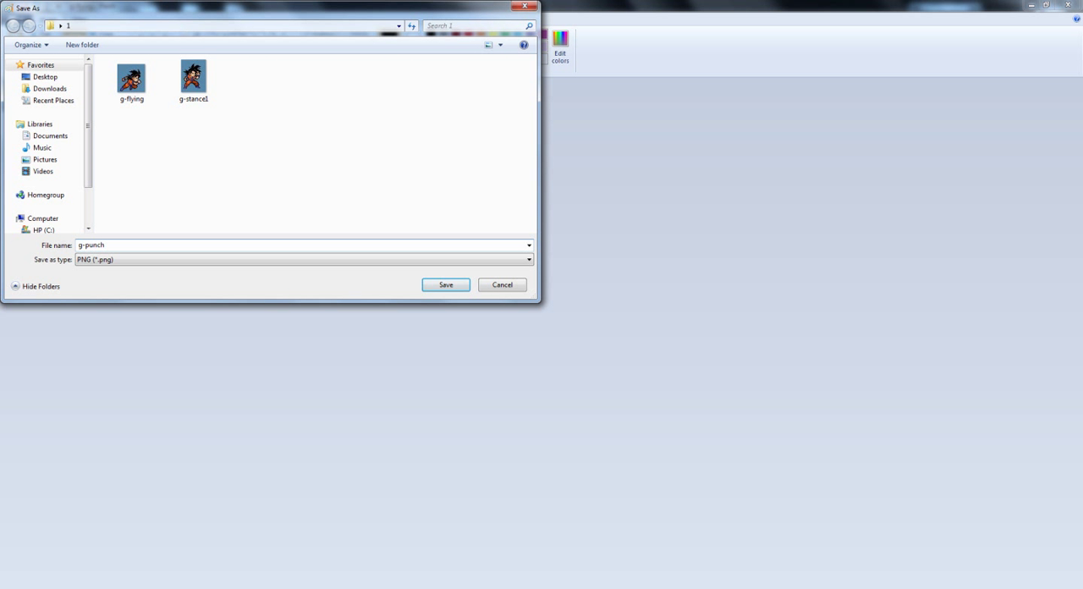
{"action": "left_click", "coordinate": [446, 283]}
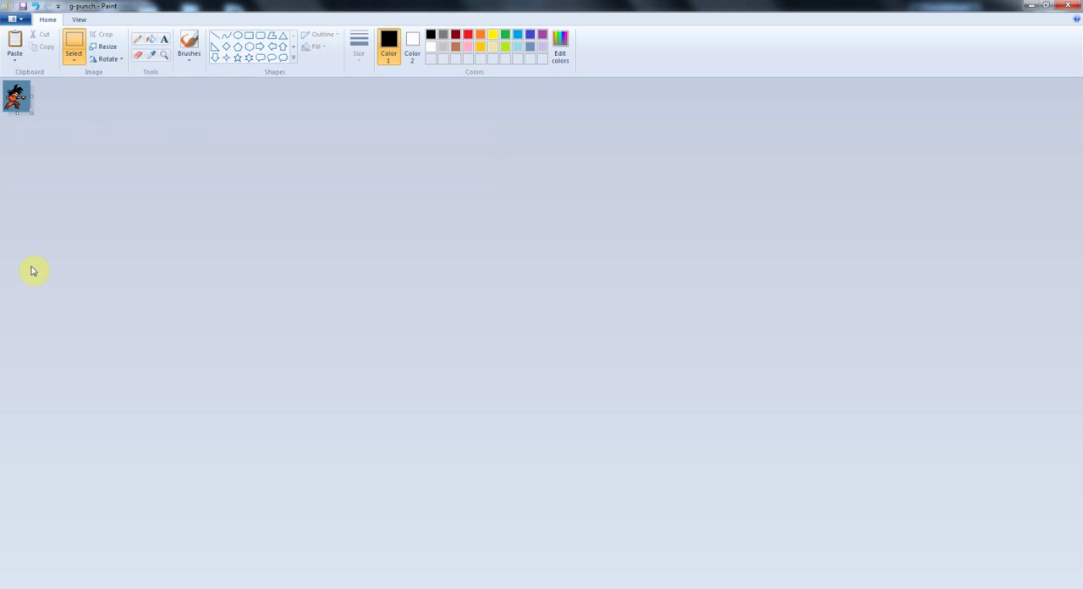
{"action": "mouse_move", "coordinate": [12, 289]}
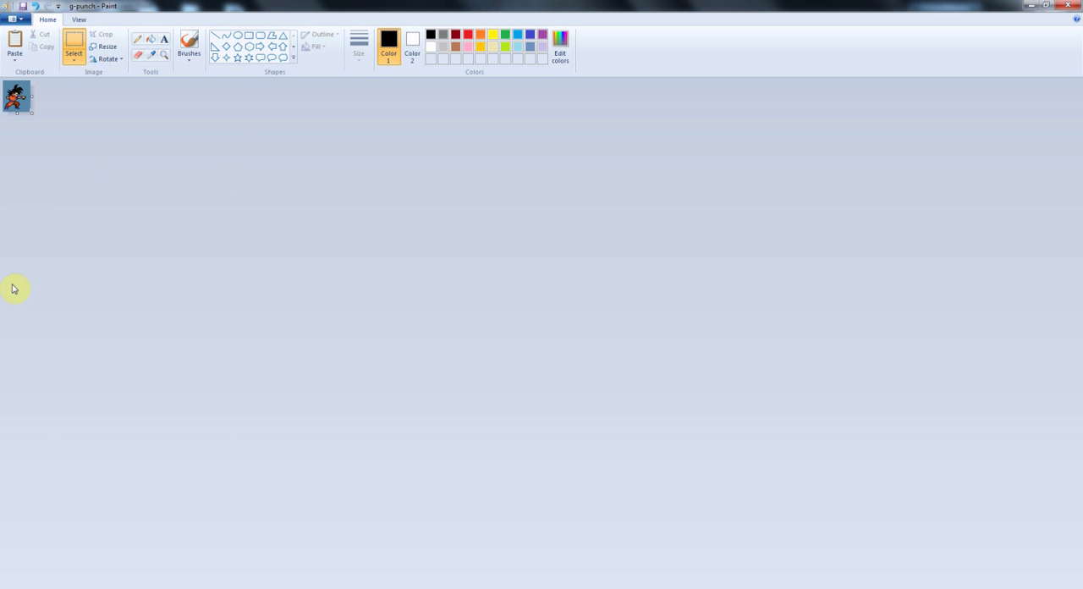
{"action": "mouse_move", "coordinate": [229, 583]}
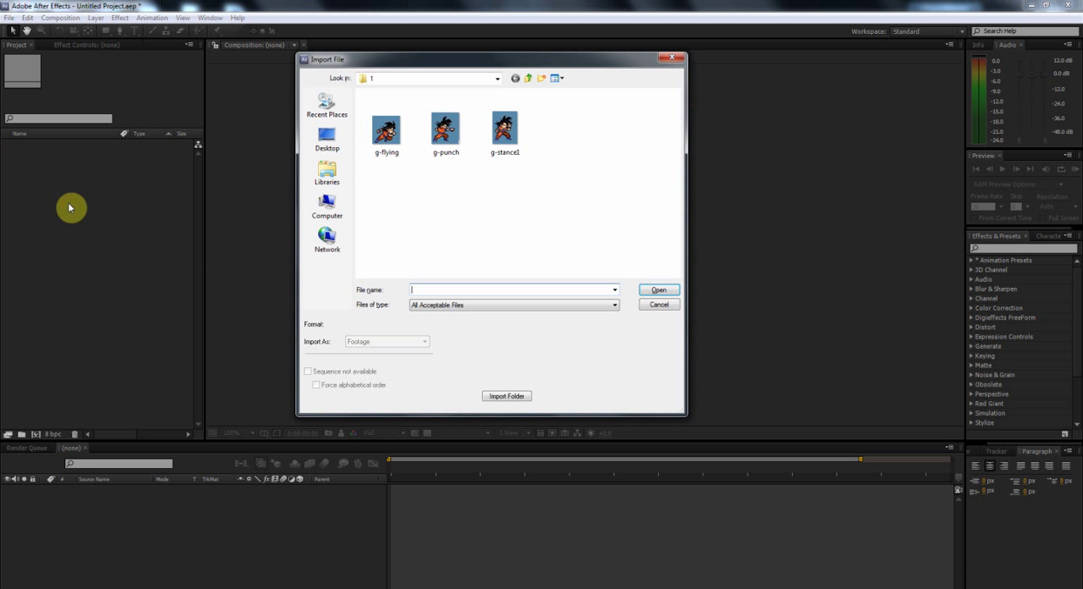
Import the three Goku pose PNGs and file them into a Sprites folder with a Goku subfolder.
{"action": "left_click", "coordinate": [505, 127]}
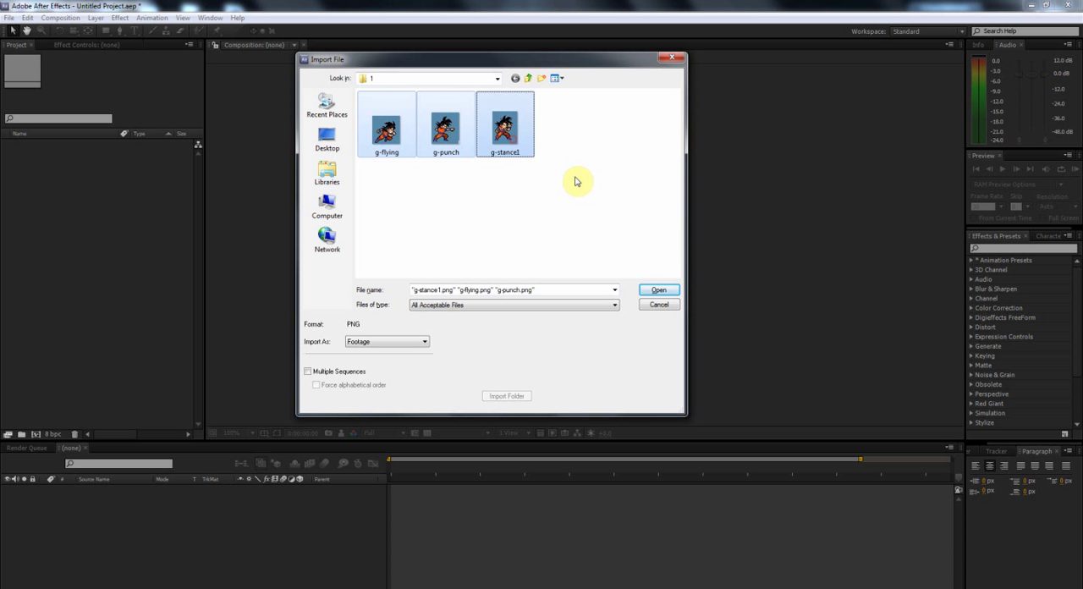
{"action": "left_click", "coordinate": [659, 289]}
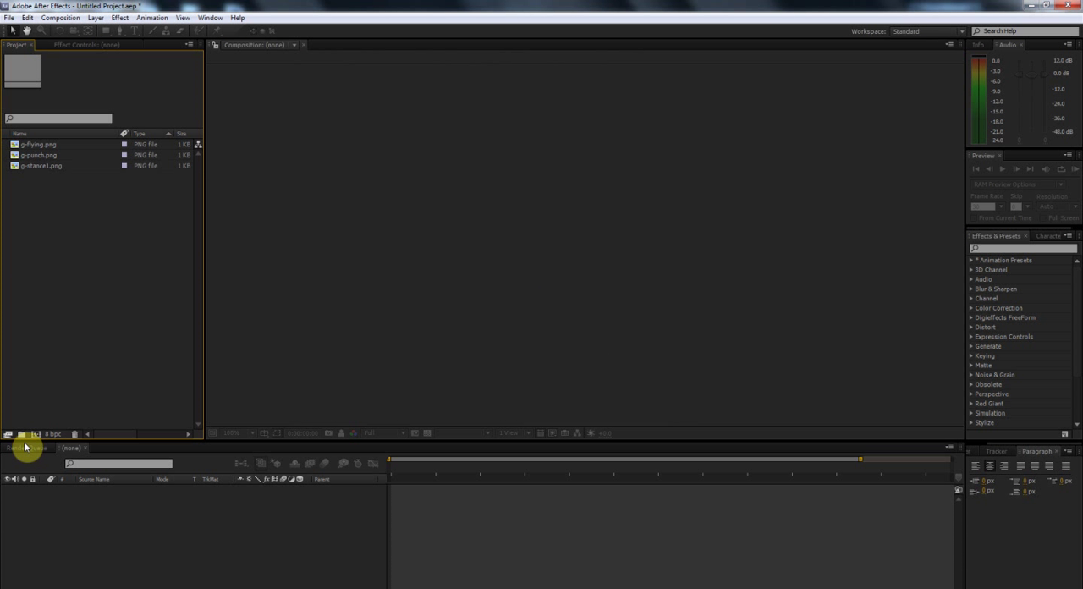
{"action": "left_click", "coordinate": [25, 434]}
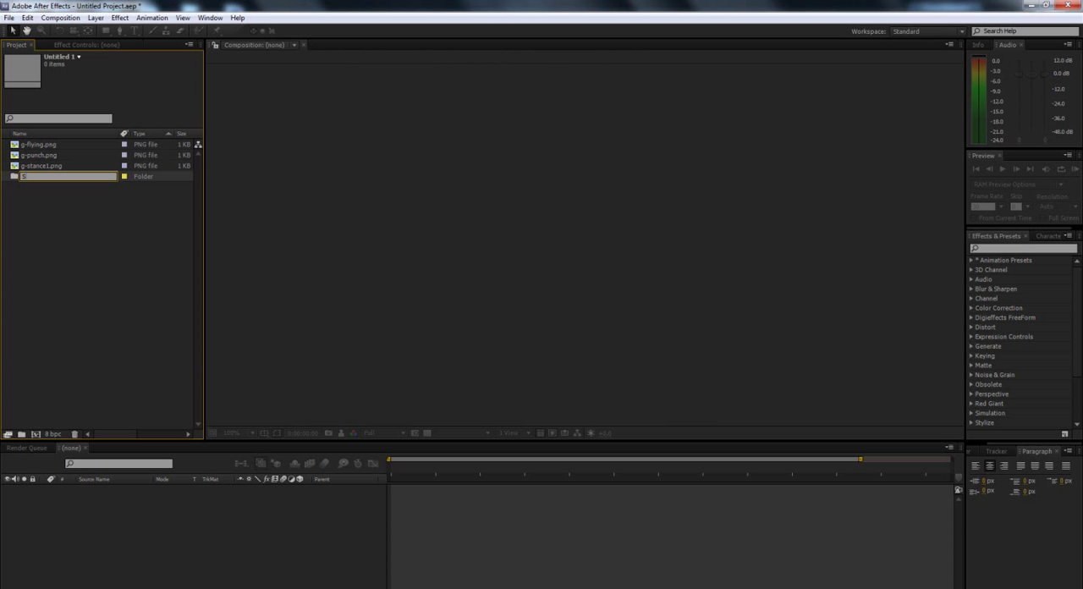
{"action": "type", "text": "Sprites"}
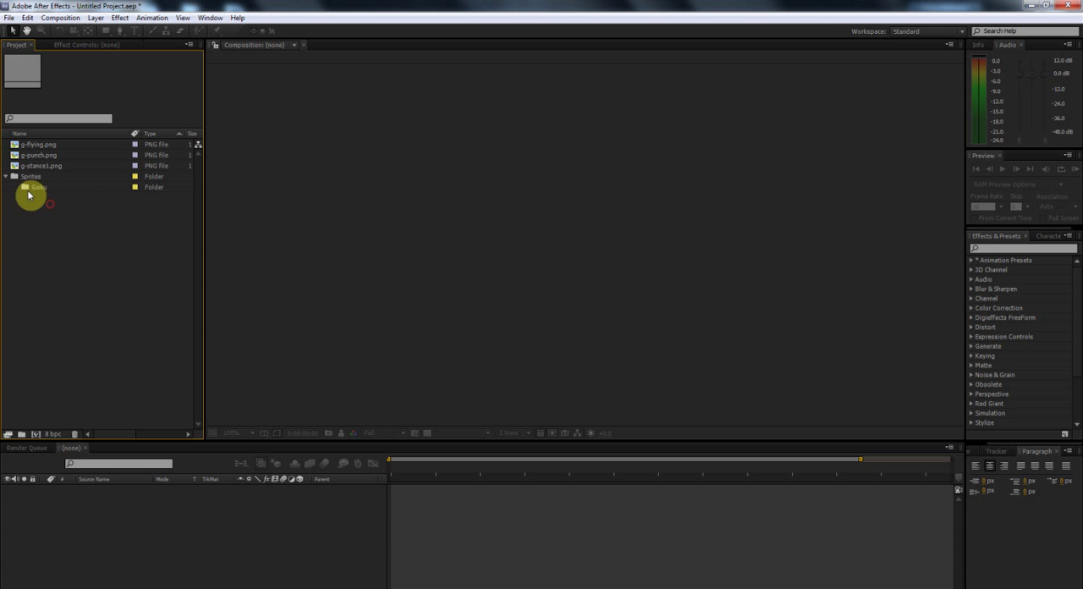
{"action": "left_click", "coordinate": [41, 178]}
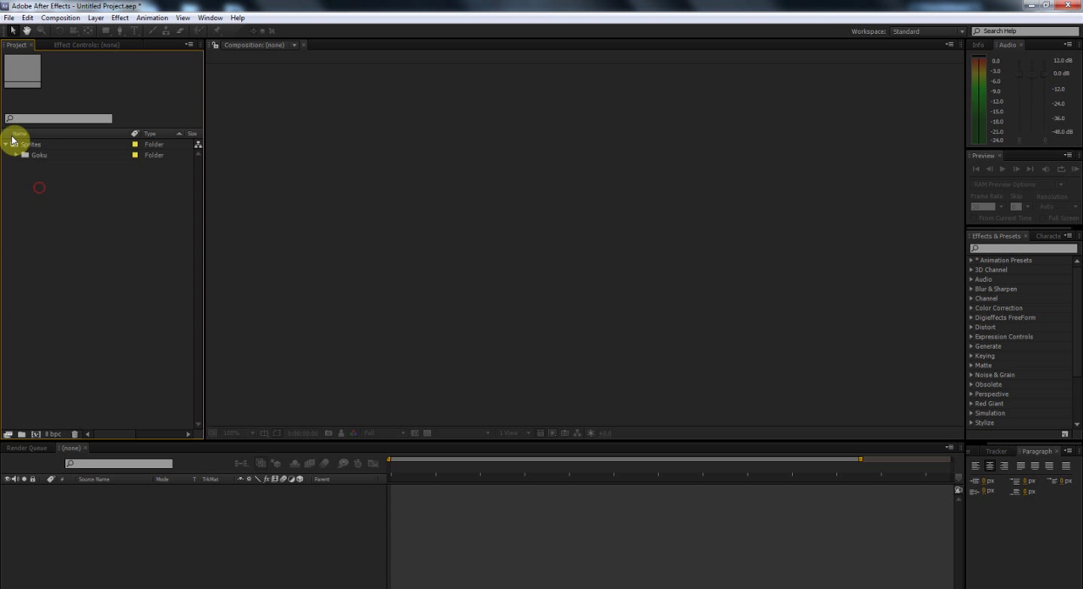
{"action": "left_click", "coordinate": [10, 144]}
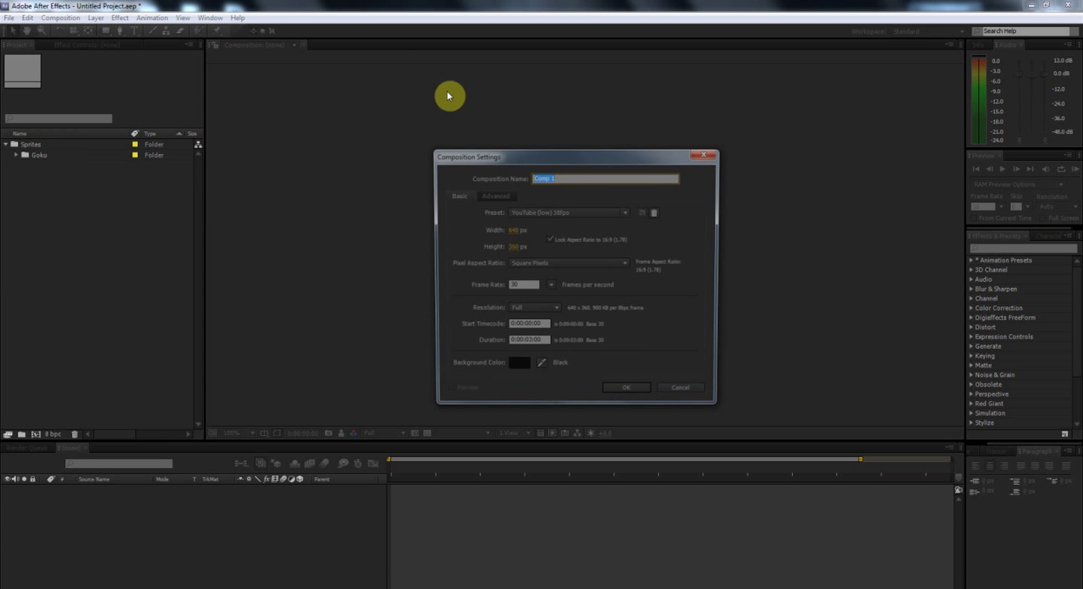
Create Comp 1, add g-flying scaled to 505%, and pick g-punch.png.
{"action": "left_click", "coordinate": [627, 388]}
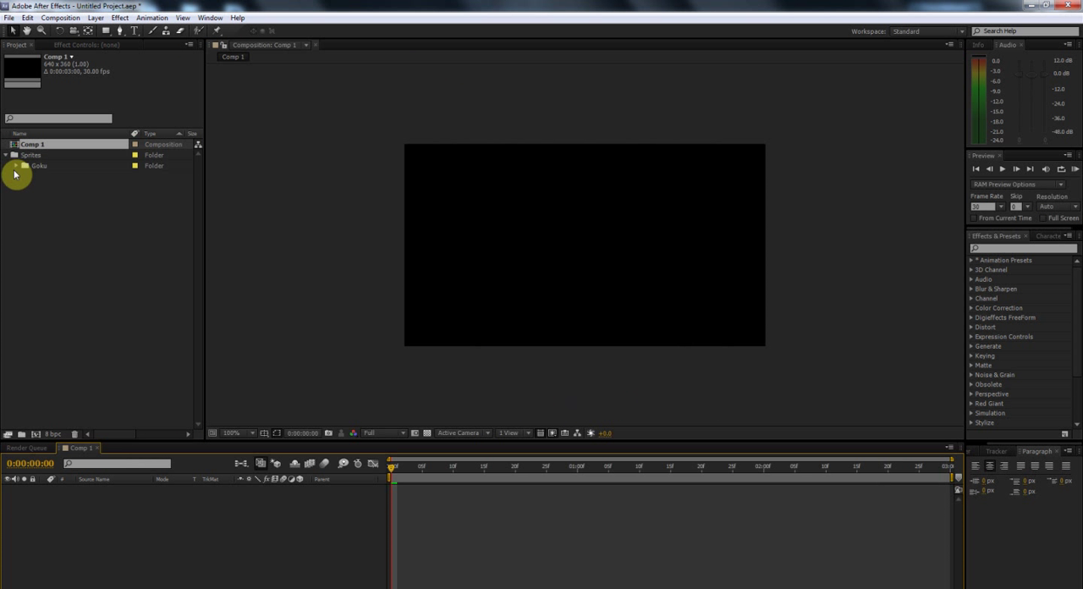
{"action": "left_click", "coordinate": [16, 166]}
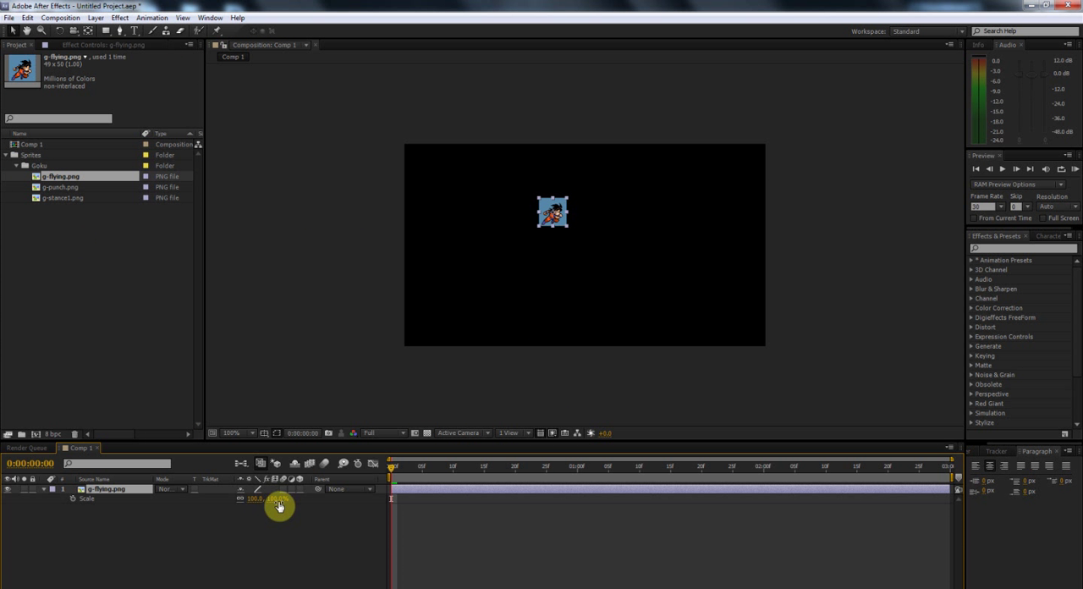
{"action": "left_click_drag", "start_coordinate": [279, 506], "coordinate": [262, 498]}
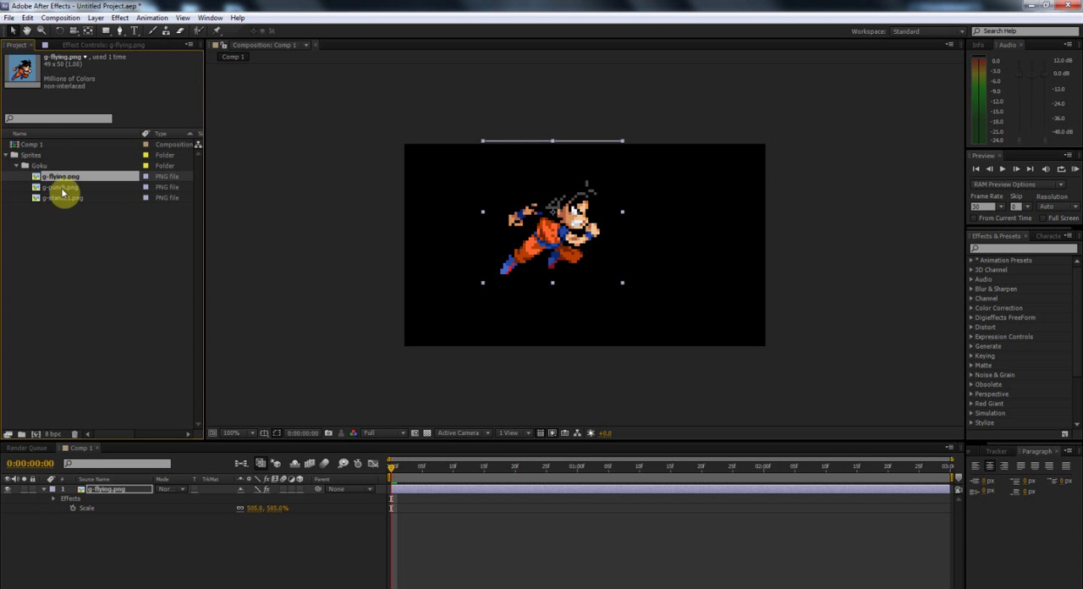
{"action": "left_click", "coordinate": [54, 186]}
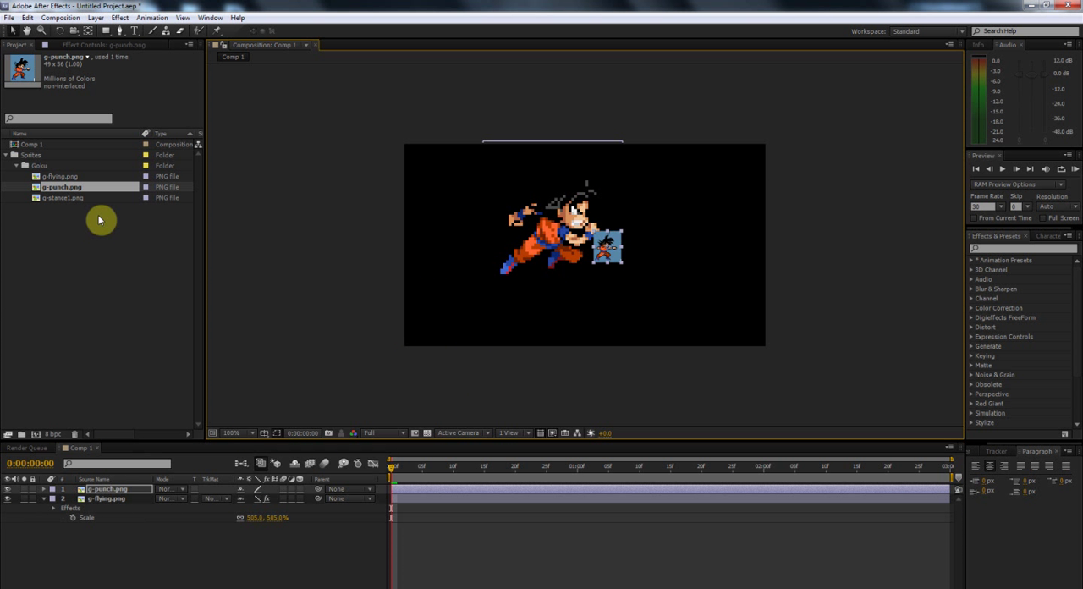
{"action": "mouse_move", "coordinate": [63, 208]}
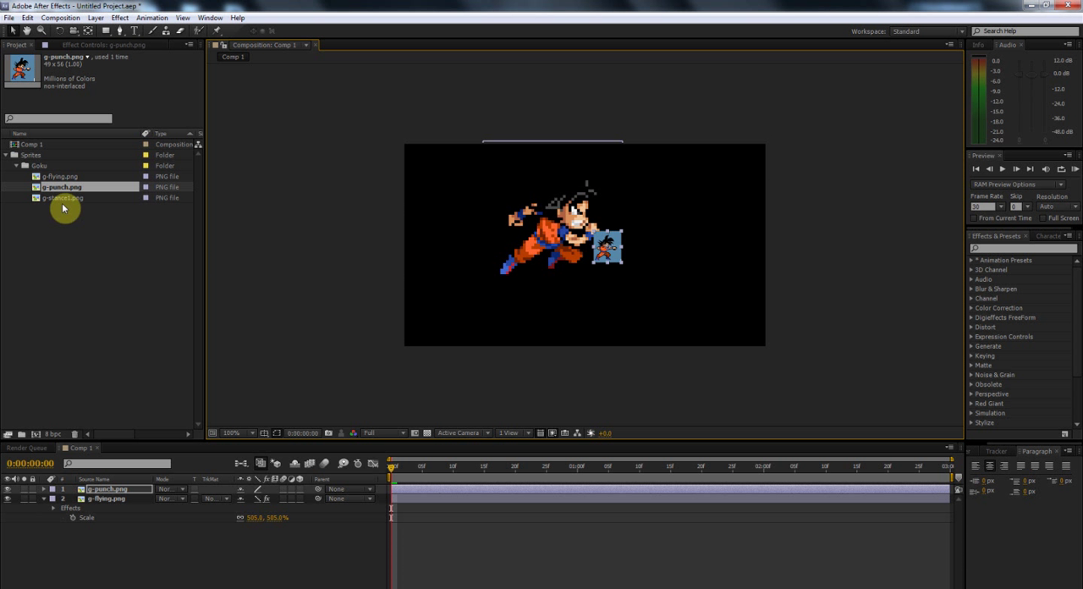
Clear out the extra layers and rescale the re-added g-flying layer to just over 500%.
{"action": "left_click", "coordinate": [102, 499]}
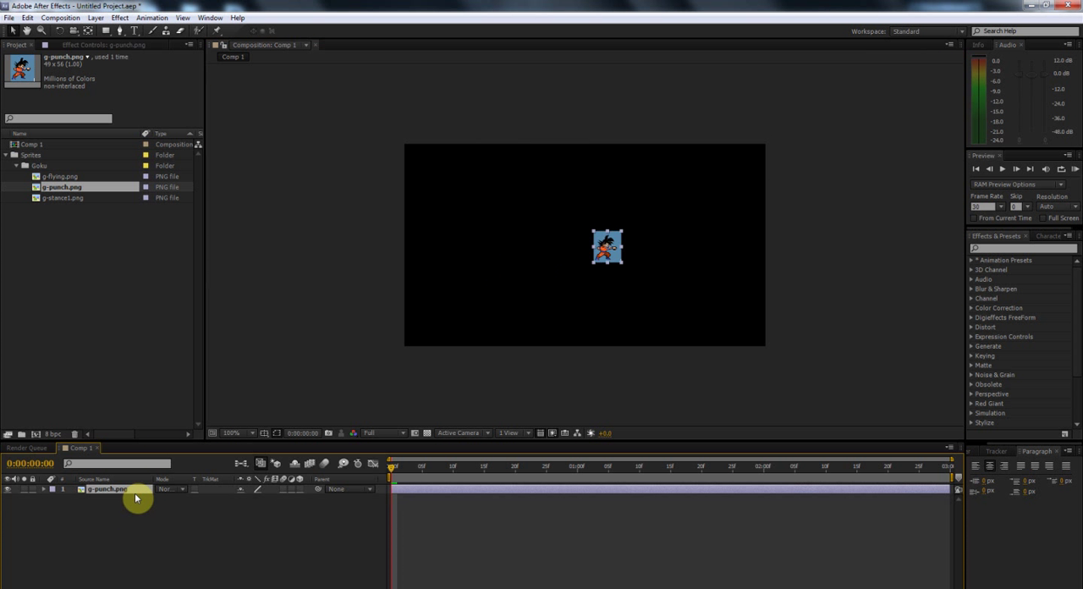
{"action": "left_click", "coordinate": [135, 499]}
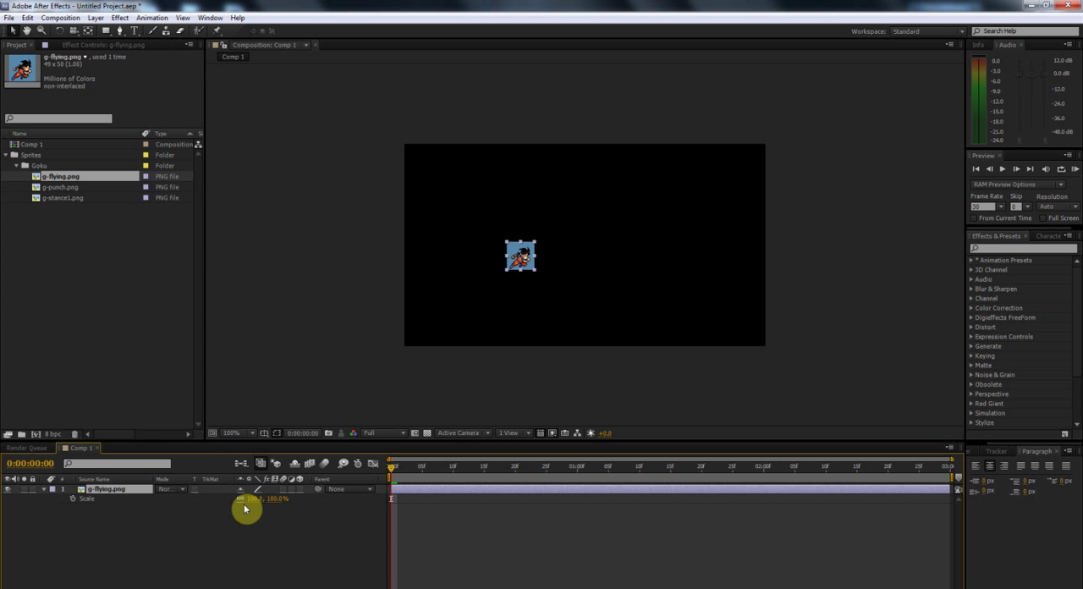
{"action": "left_click_drag", "start_coordinate": [246, 497], "coordinate": [299, 498]}
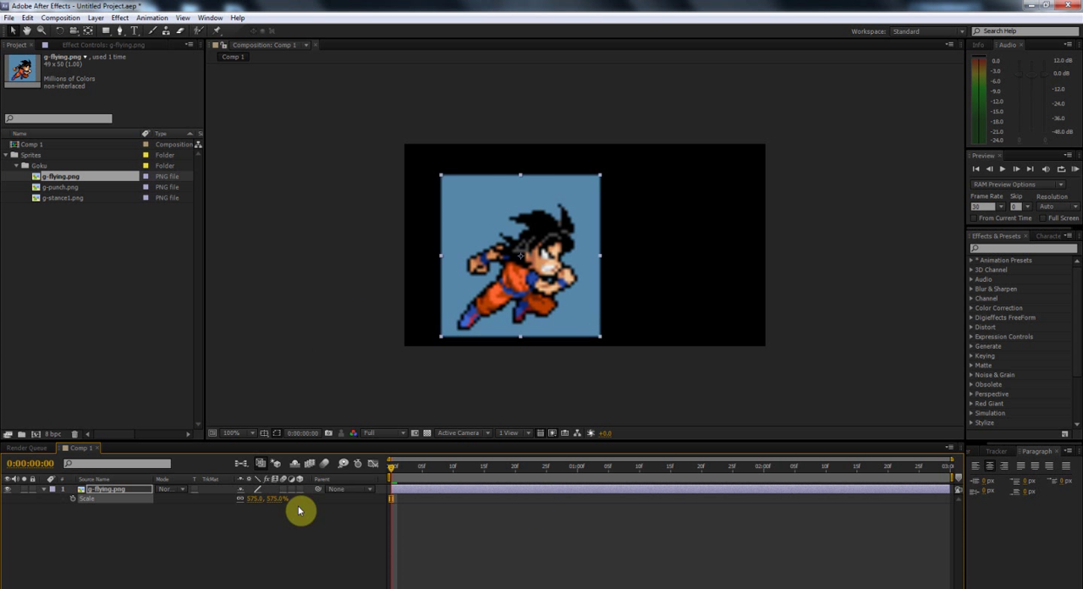
{"action": "left_click_drag", "start_coordinate": [301, 497], "coordinate": [254, 504]}
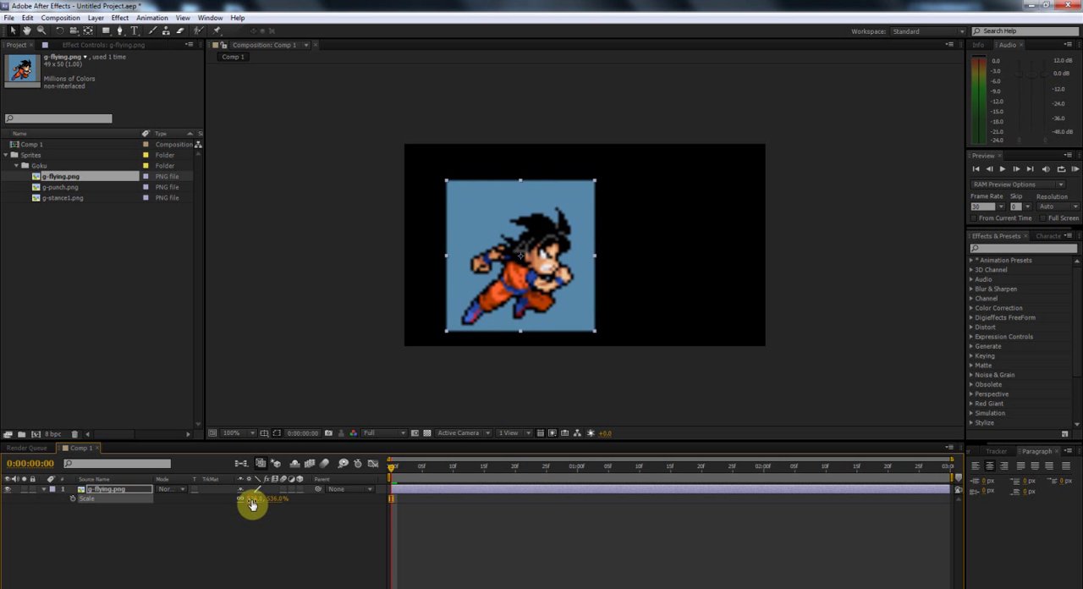